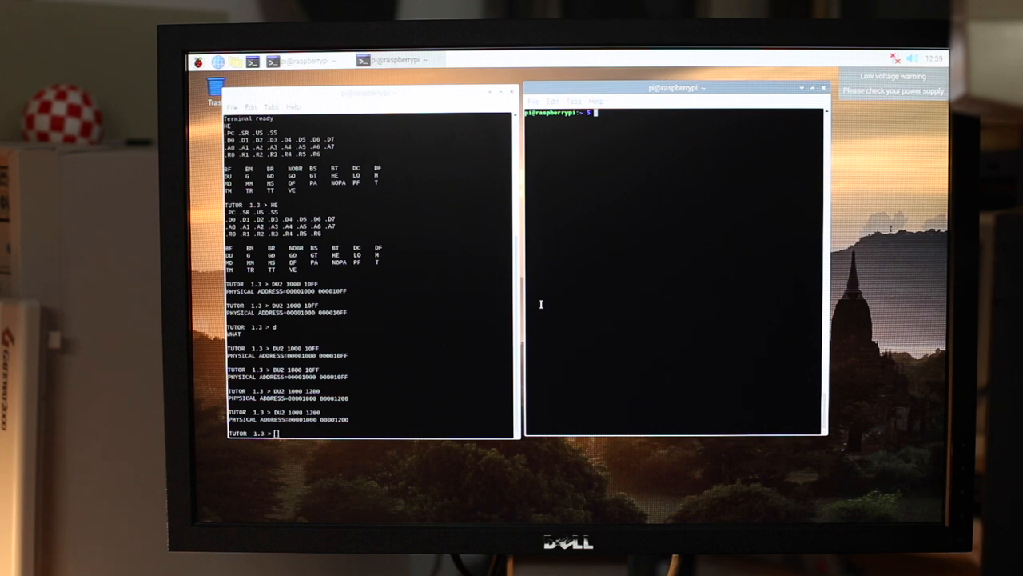
type("cat /dev/ttySC1")
left_click(370, 433)
type("DU2 10")
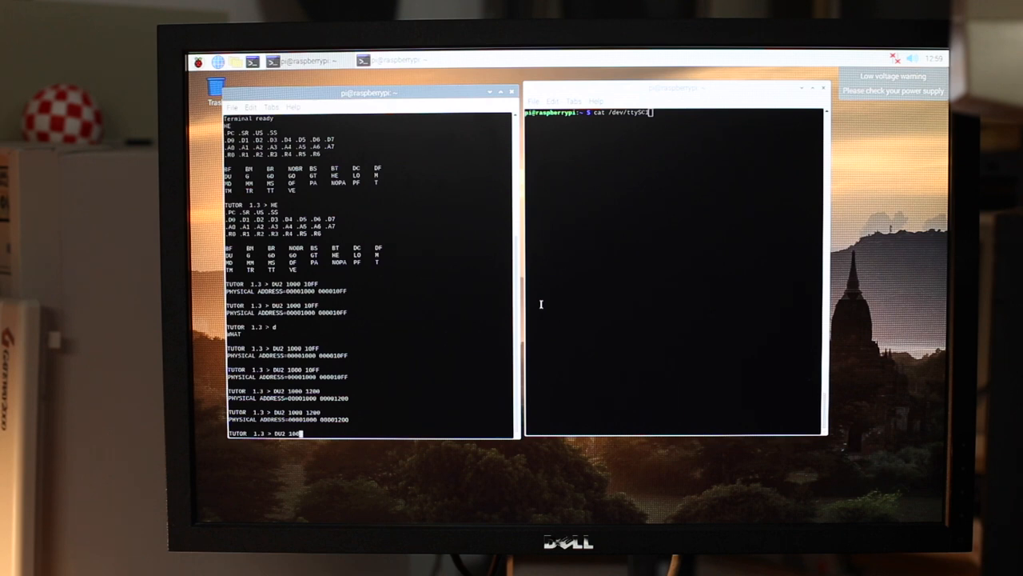
type("0")
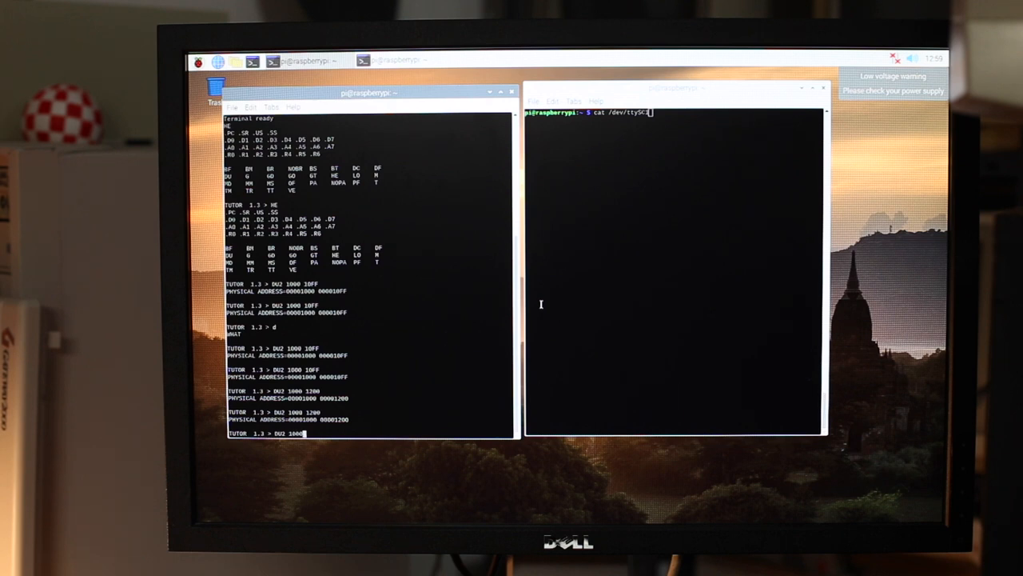
type("1200")
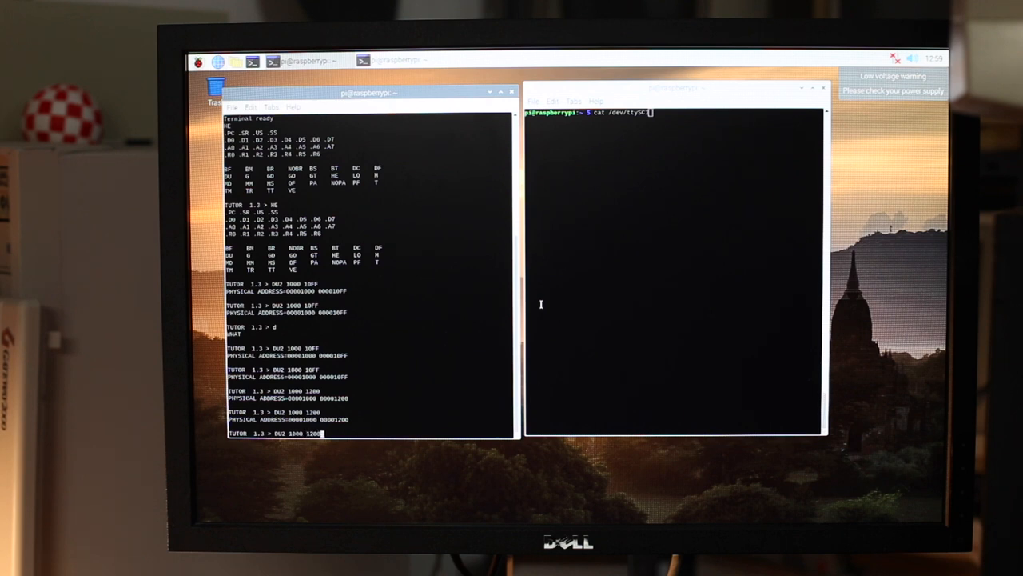